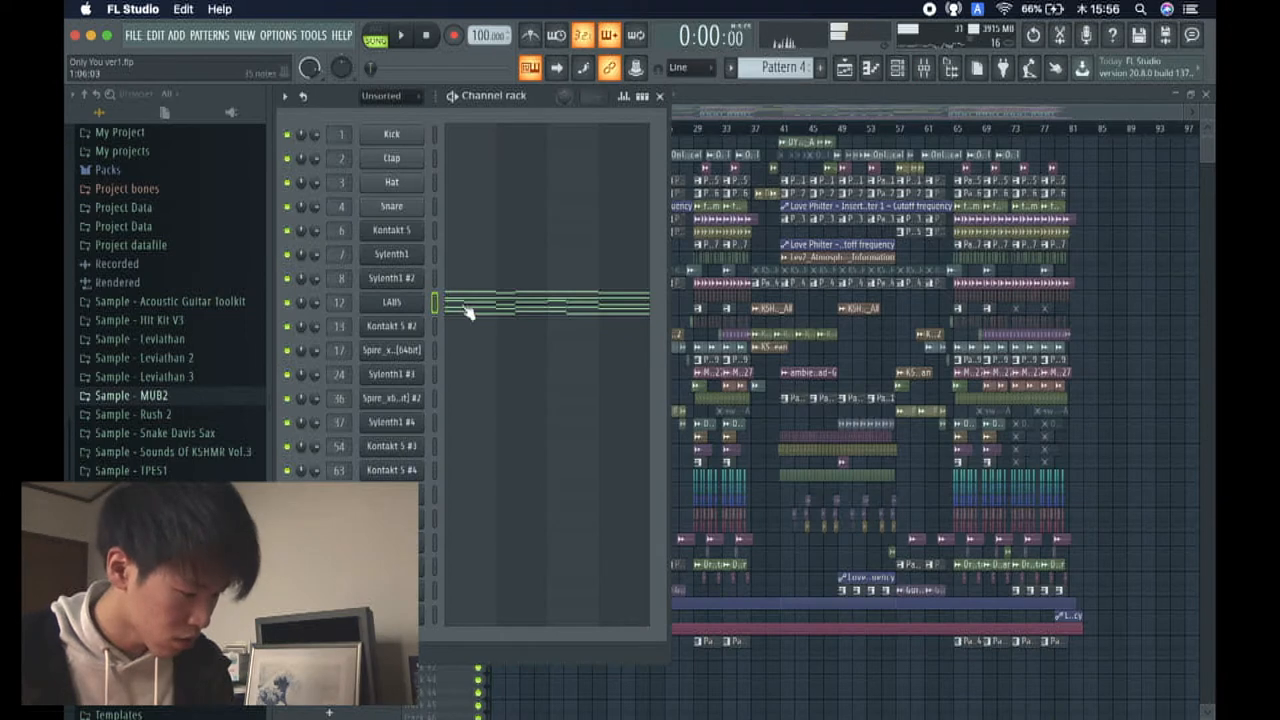
# - Close the channel rack so the full playlist arrangement is visible during playback
pyautogui.doubleClick(390, 302)
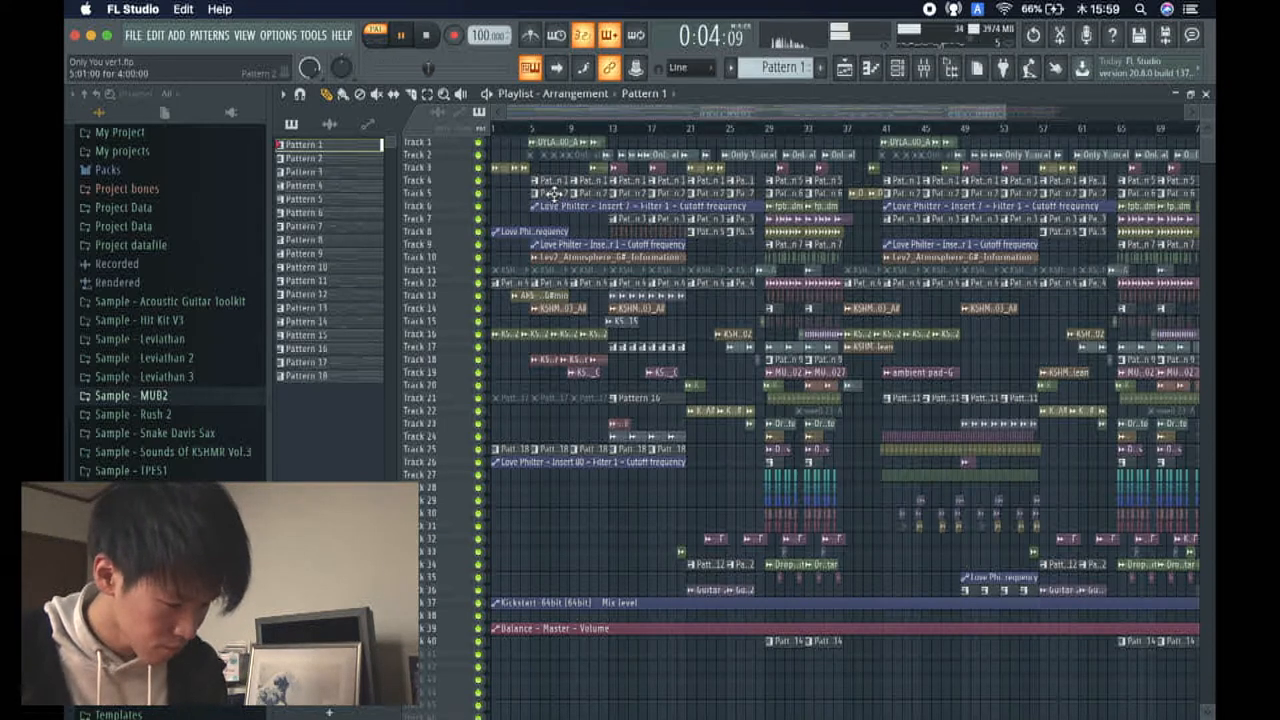
# - Switch to Pattern 2 and bring up the Sylenth1 channel's plugin window from the channel rack
pyautogui.click(304, 158)
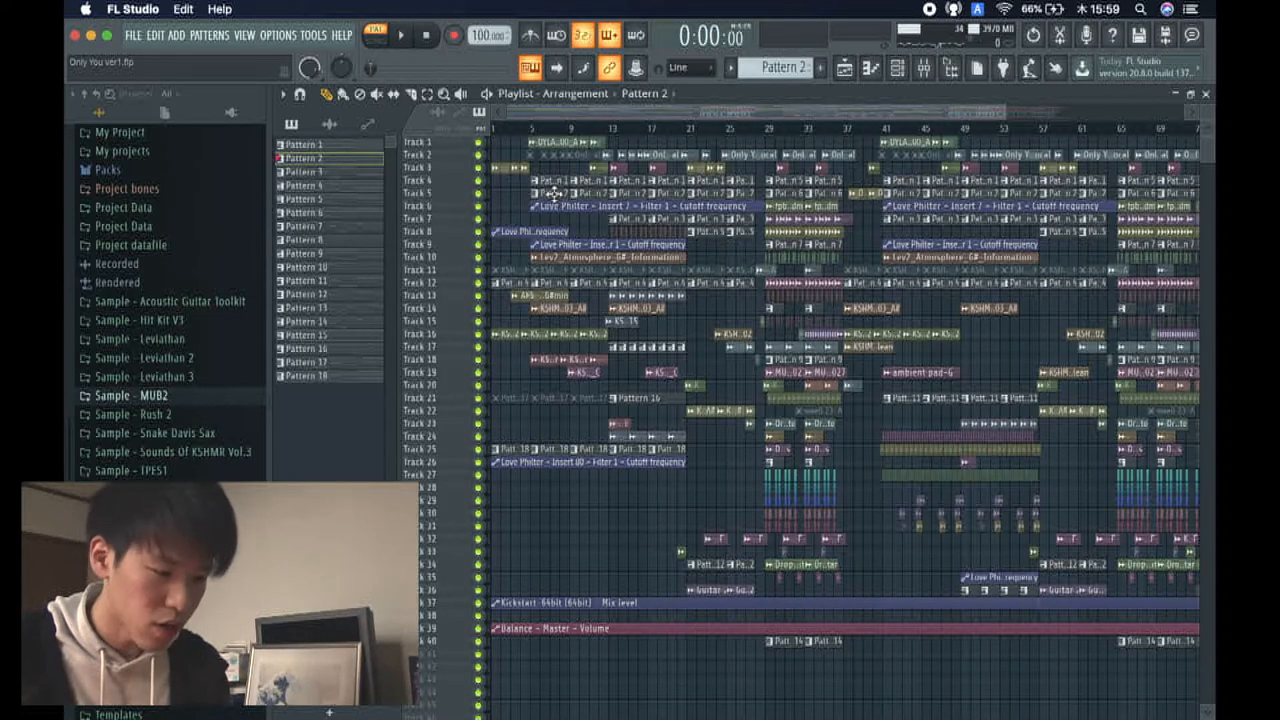
pyautogui.click(304, 144)
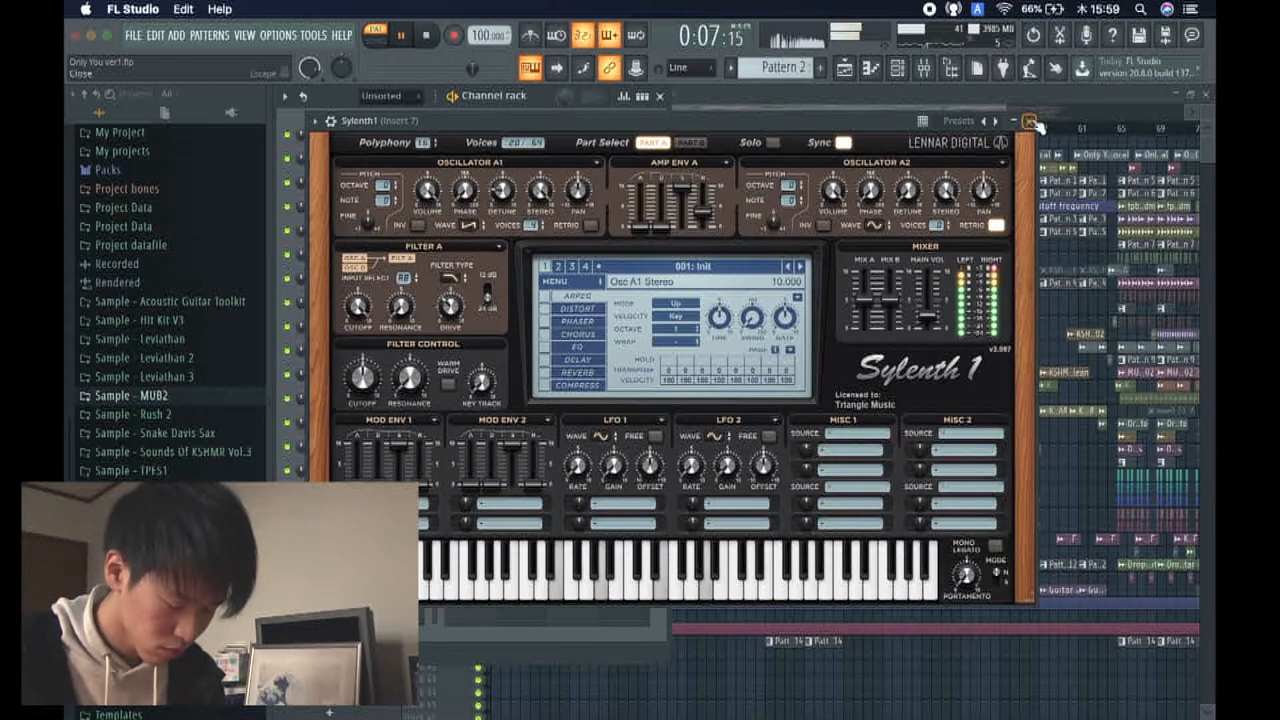
# - Close Sylenth1 and show mixer insert 13 with its EQ, compressor and stereo shaper slots
pyautogui.click(1030, 118)
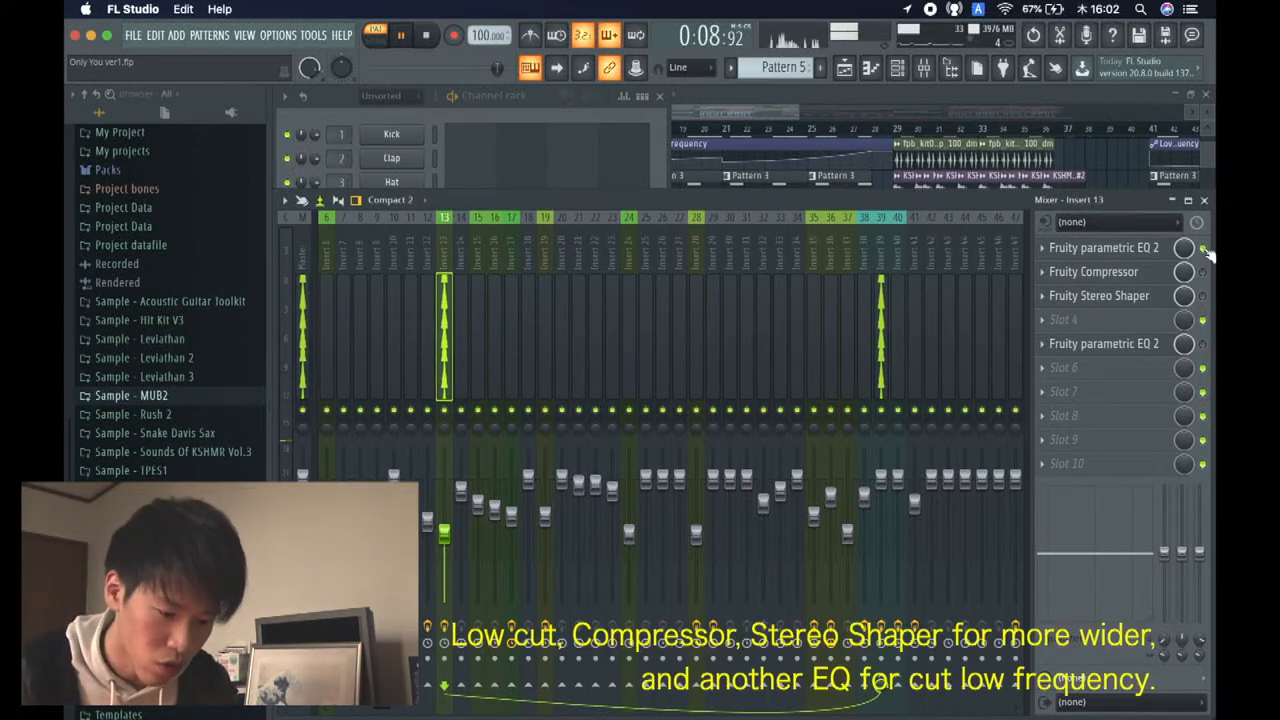
# - Step through insert 13's EQ, compressor, stereo shaper and second EQ slots, then return to the playlist
pyautogui.click(1104, 248)
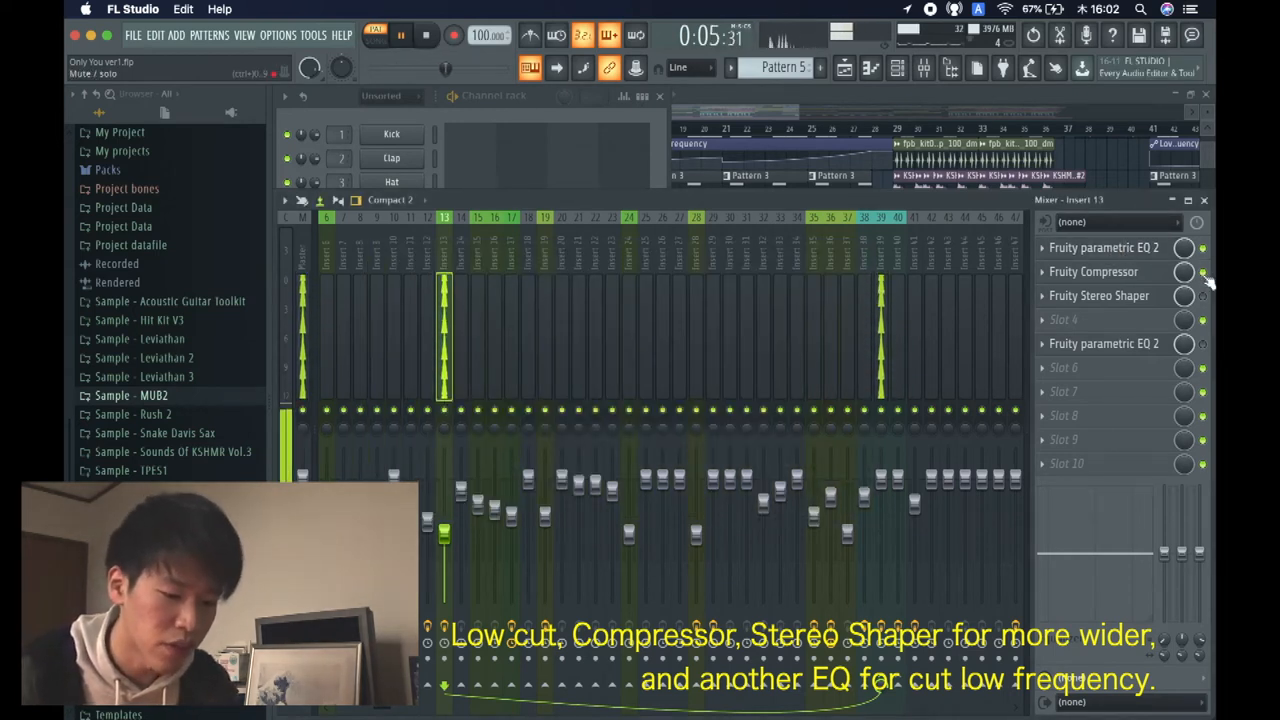
pyautogui.click(1092, 272)
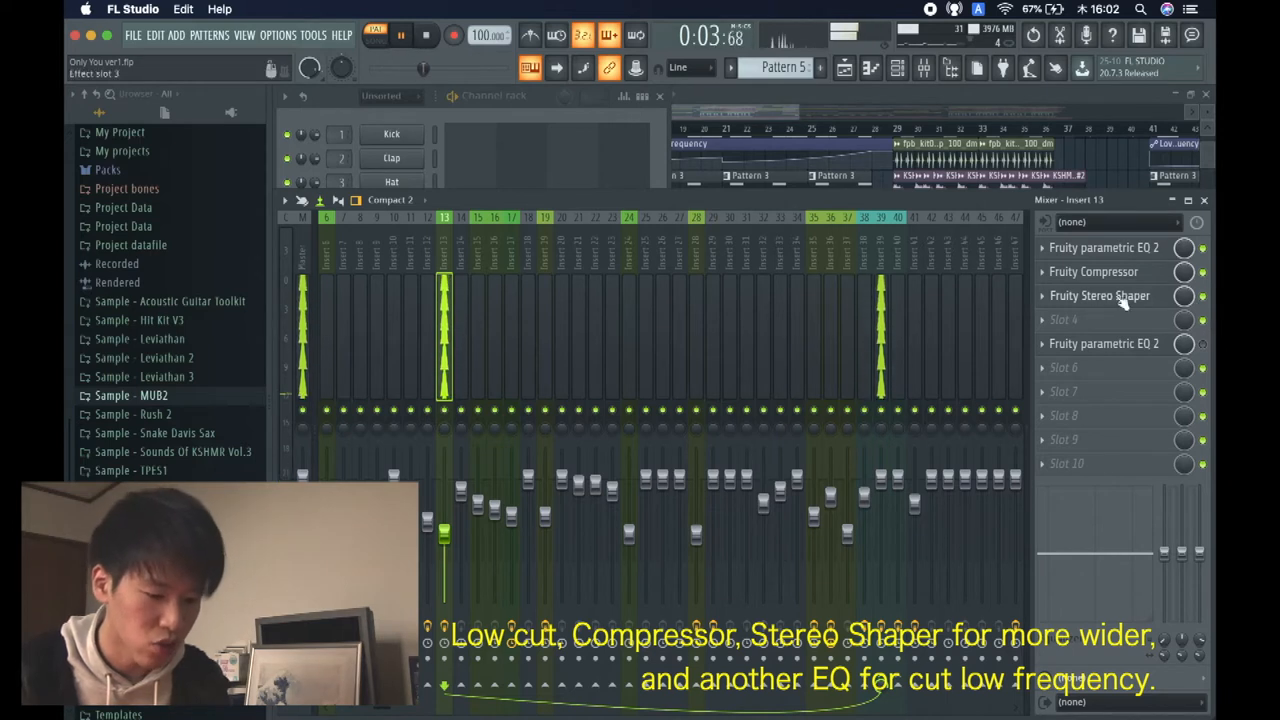
pyautogui.click(1100, 296)
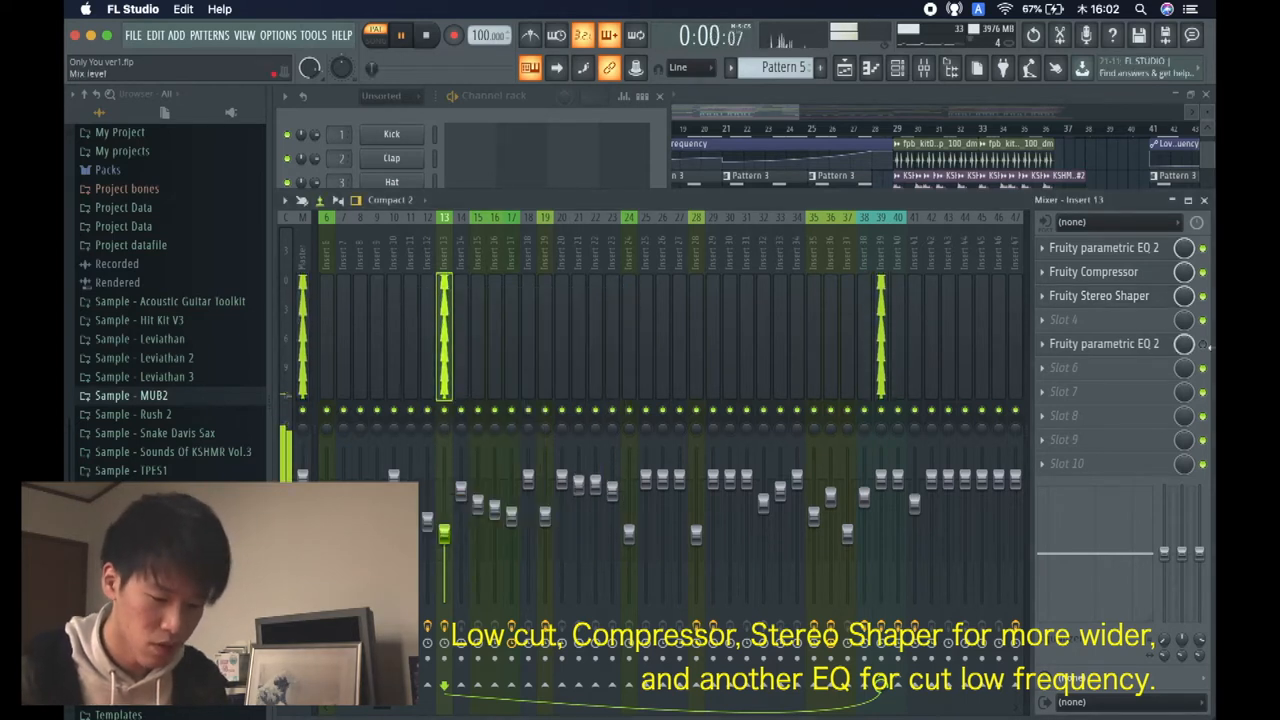
pyautogui.click(1104, 344)
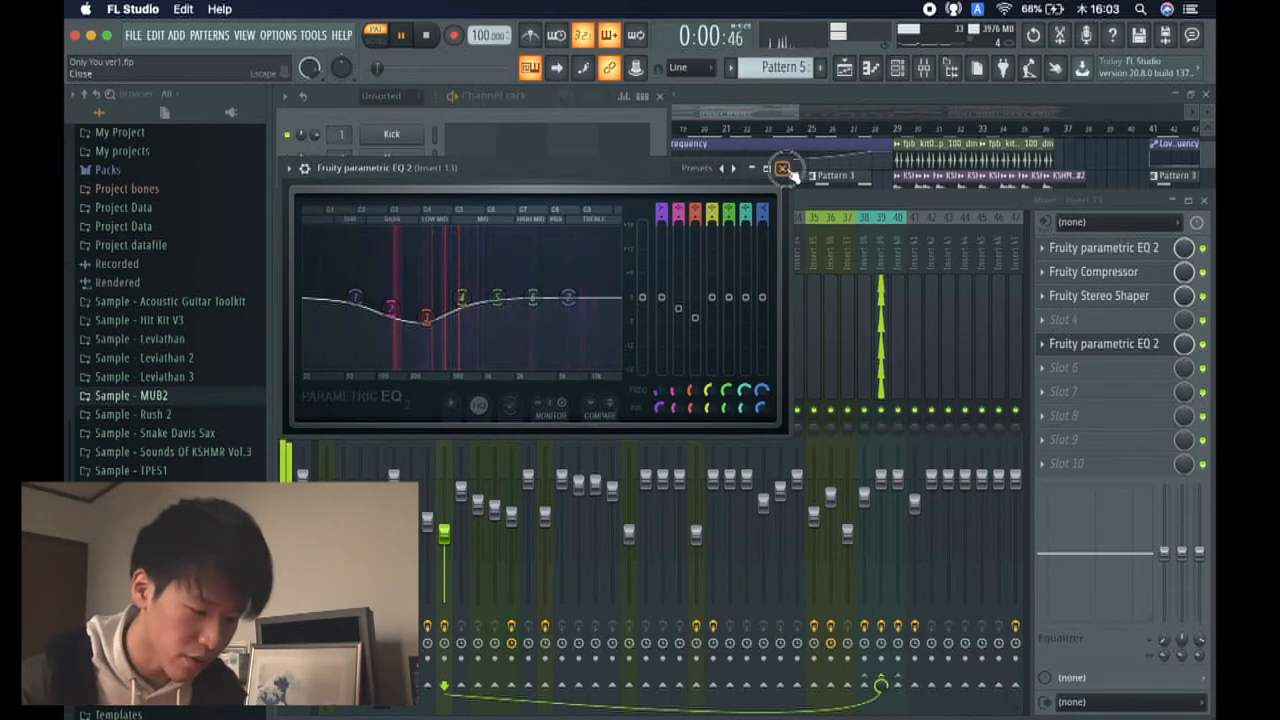
pyautogui.click(784, 168)
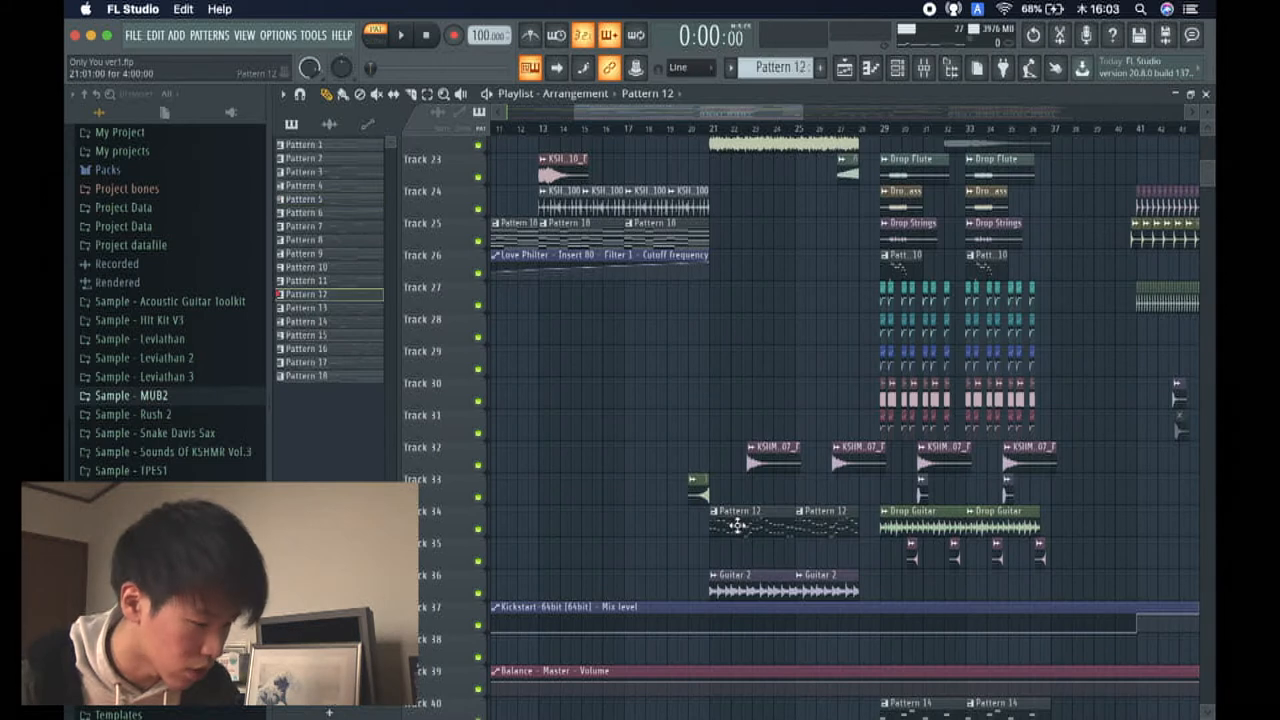
pyautogui.click(412, 36)
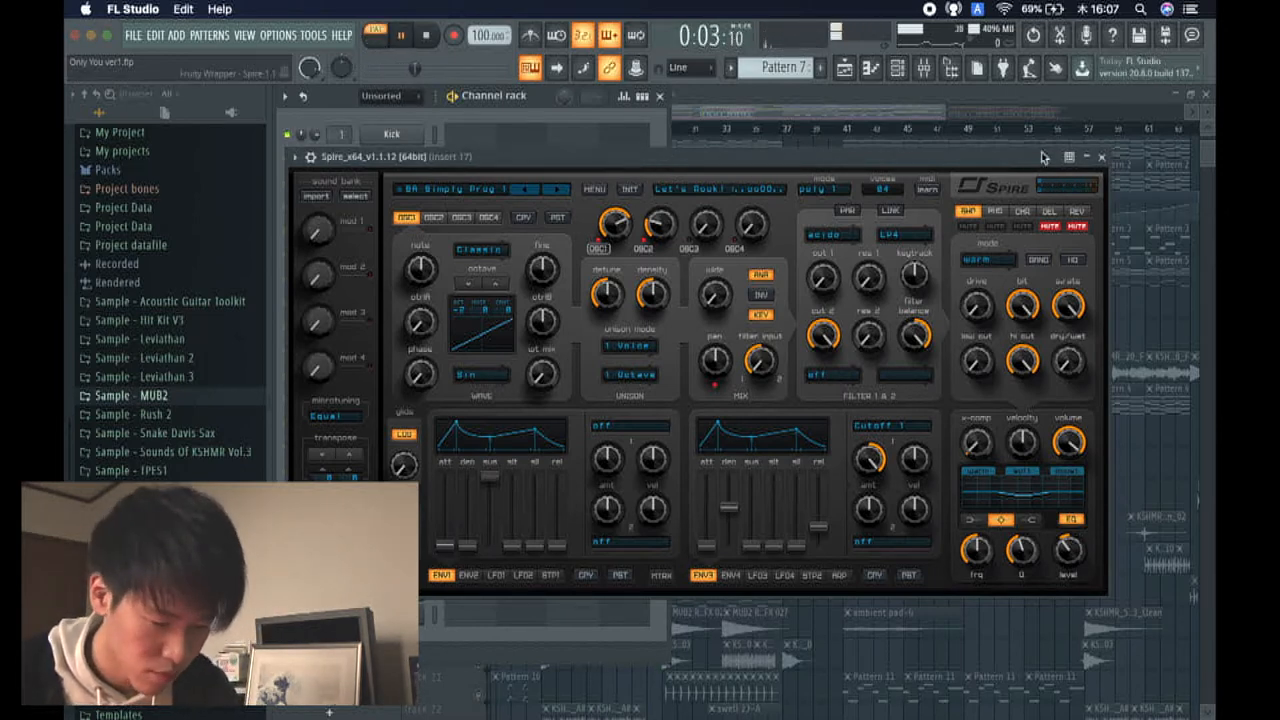
# - Leave the Spire patch and show its mixer insert 17 effects
pyautogui.click(1100, 156)
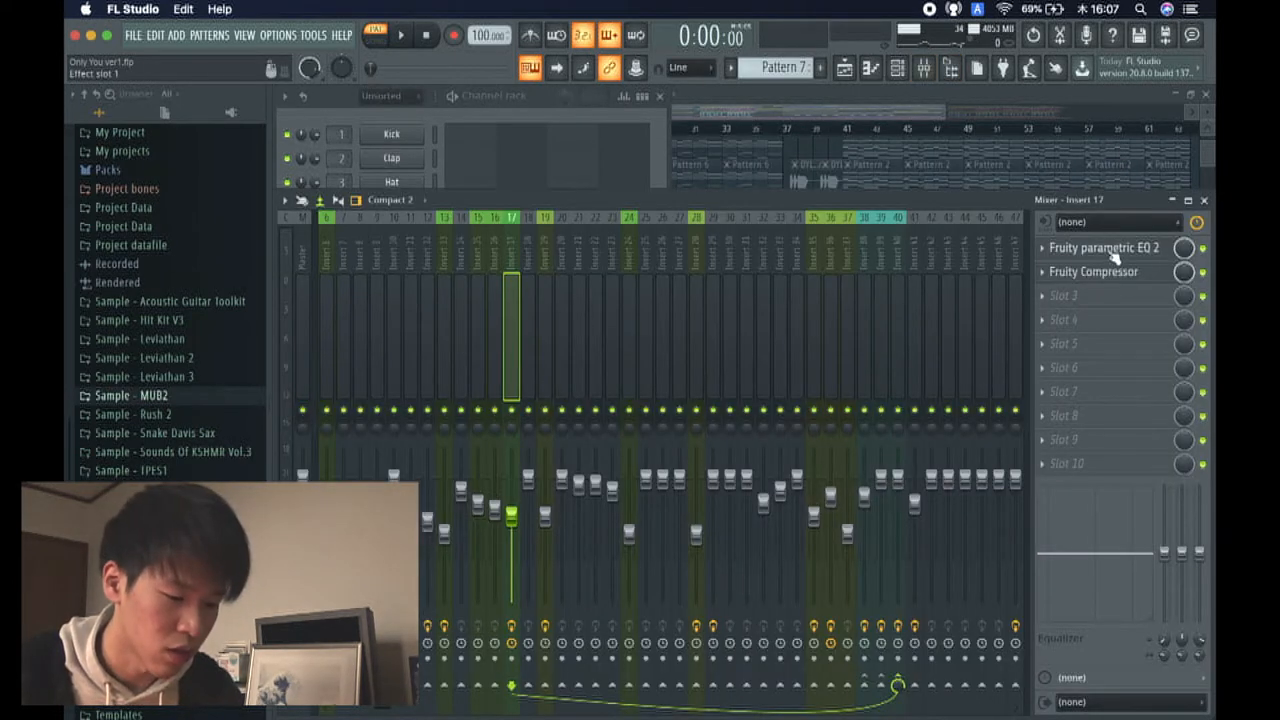
# - Inspect insert 17's low-cut Fruity Parametric EQ 2 and Fruity Compressor before returning to the playlist
pyautogui.click(1104, 248)
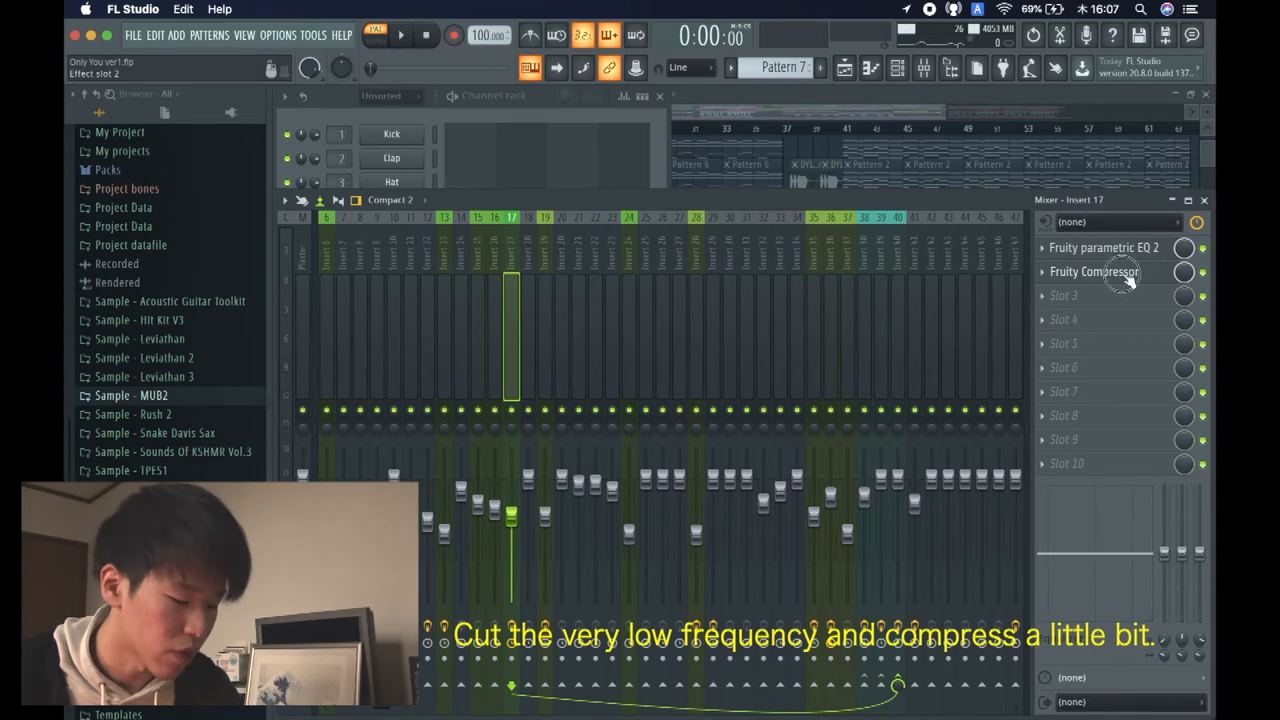
pyautogui.click(1096, 272)
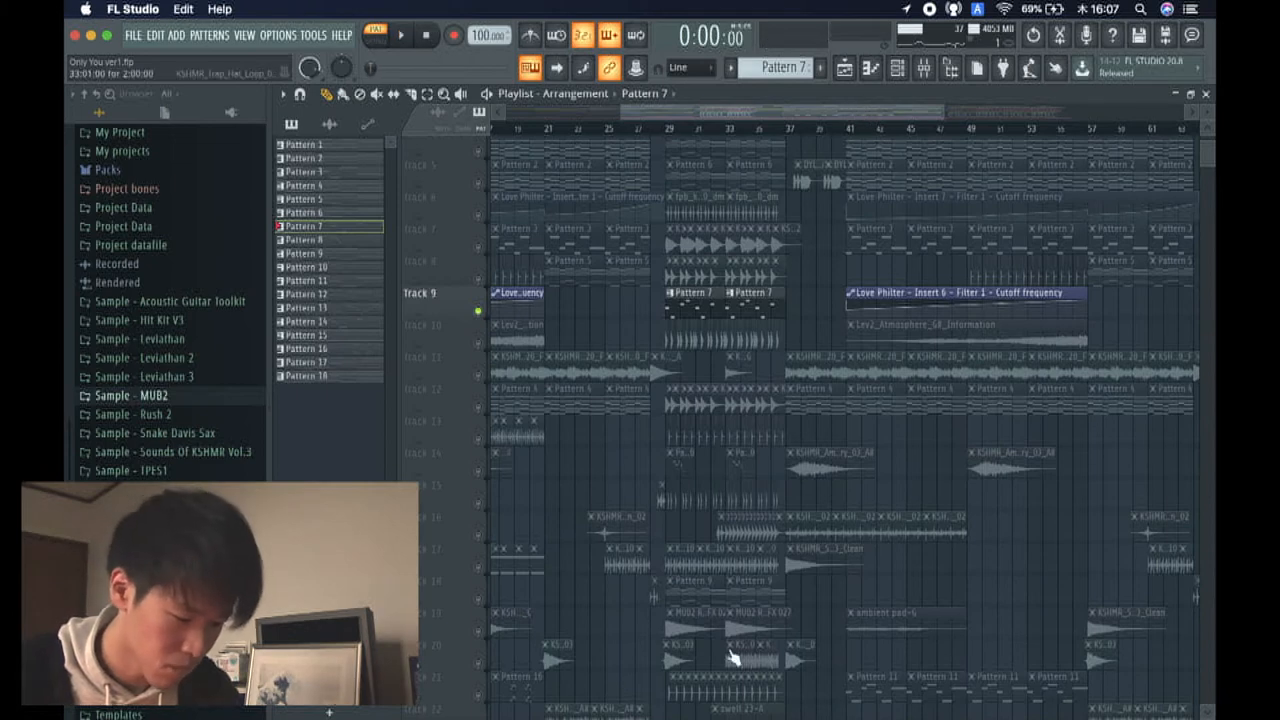
# - Show the Sylenth1 #5 layered patch from the channel rack, then resume on Pattern 8 in the playlist
pyautogui.scroll(-3)
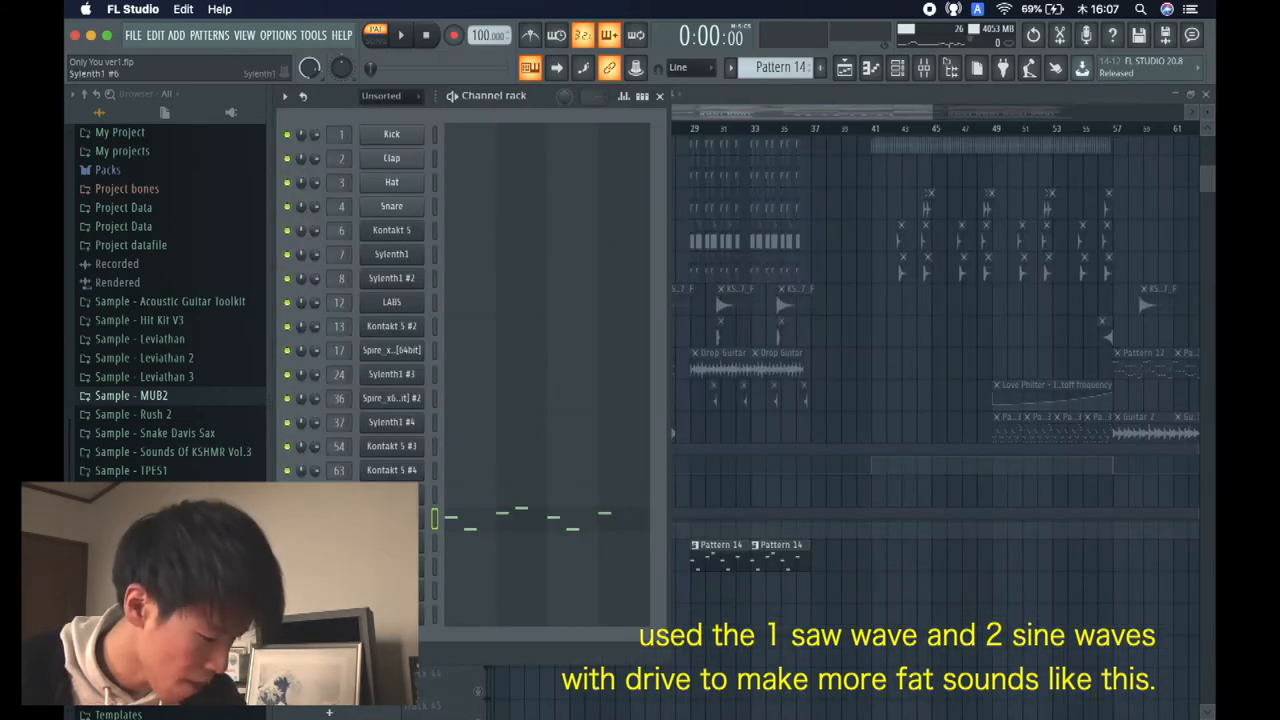
pyautogui.doubleClick(392, 252)
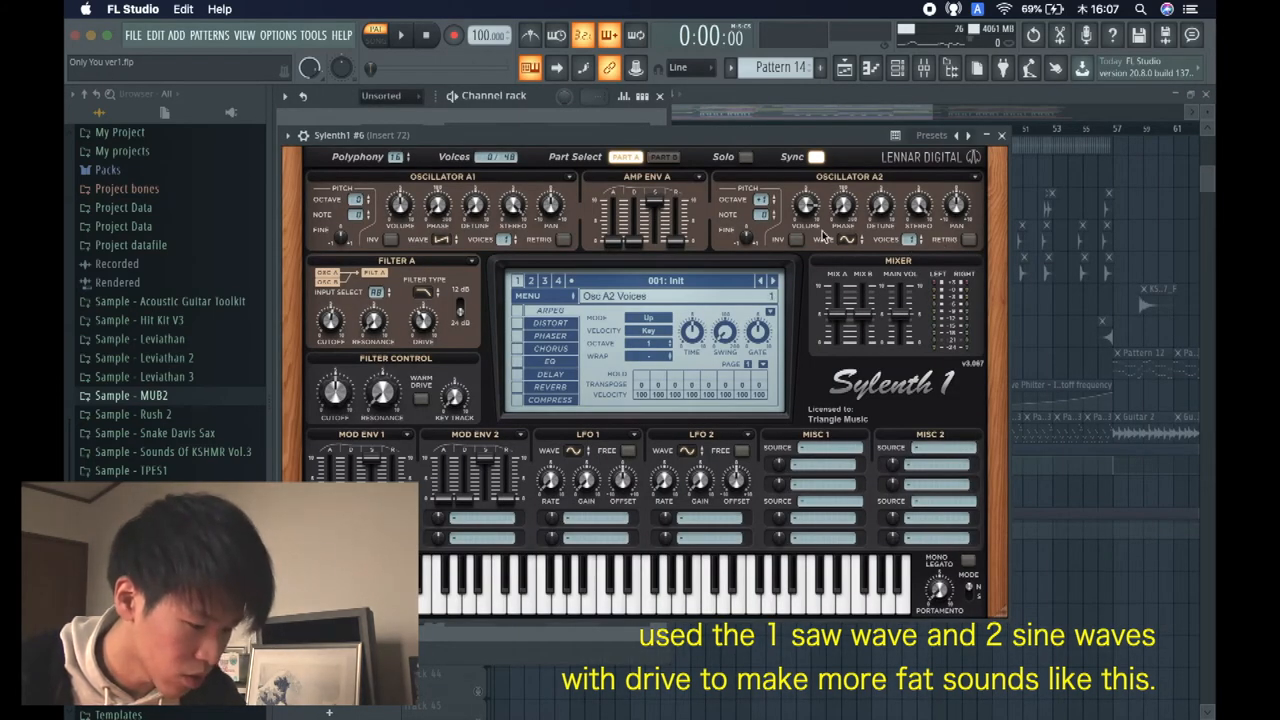
pyautogui.click(662, 156)
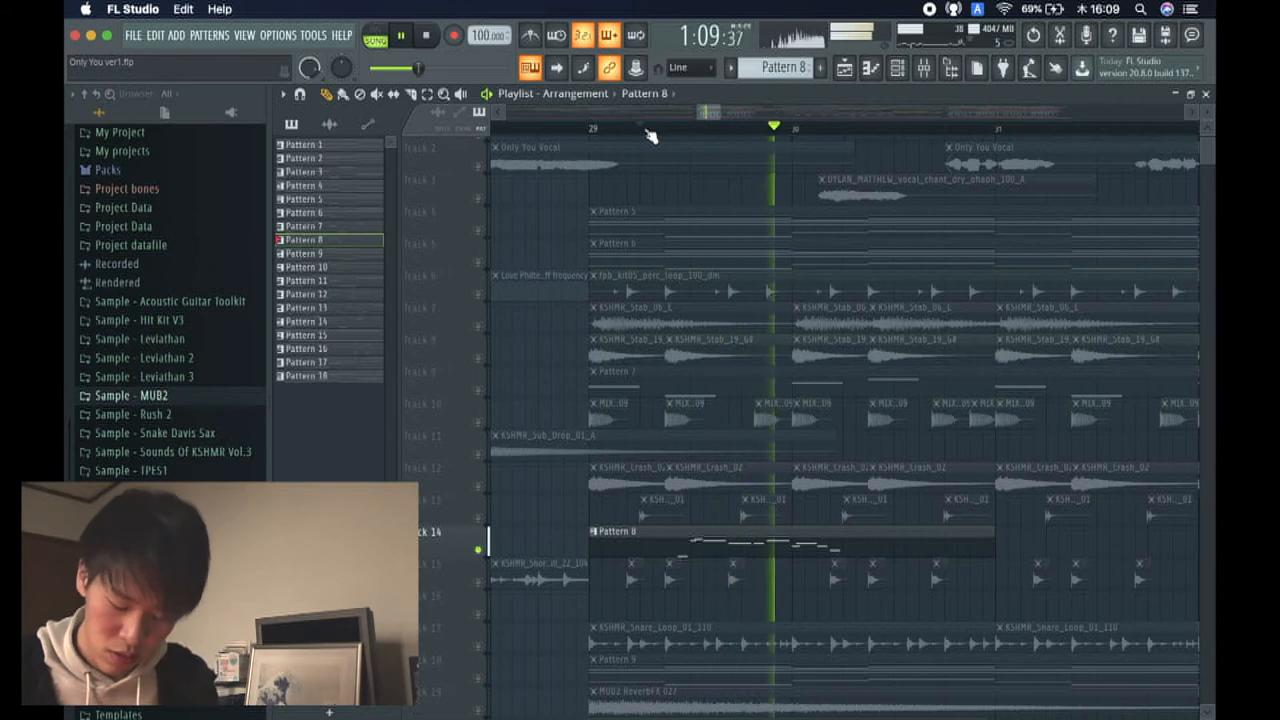
pyautogui.click(640, 128)
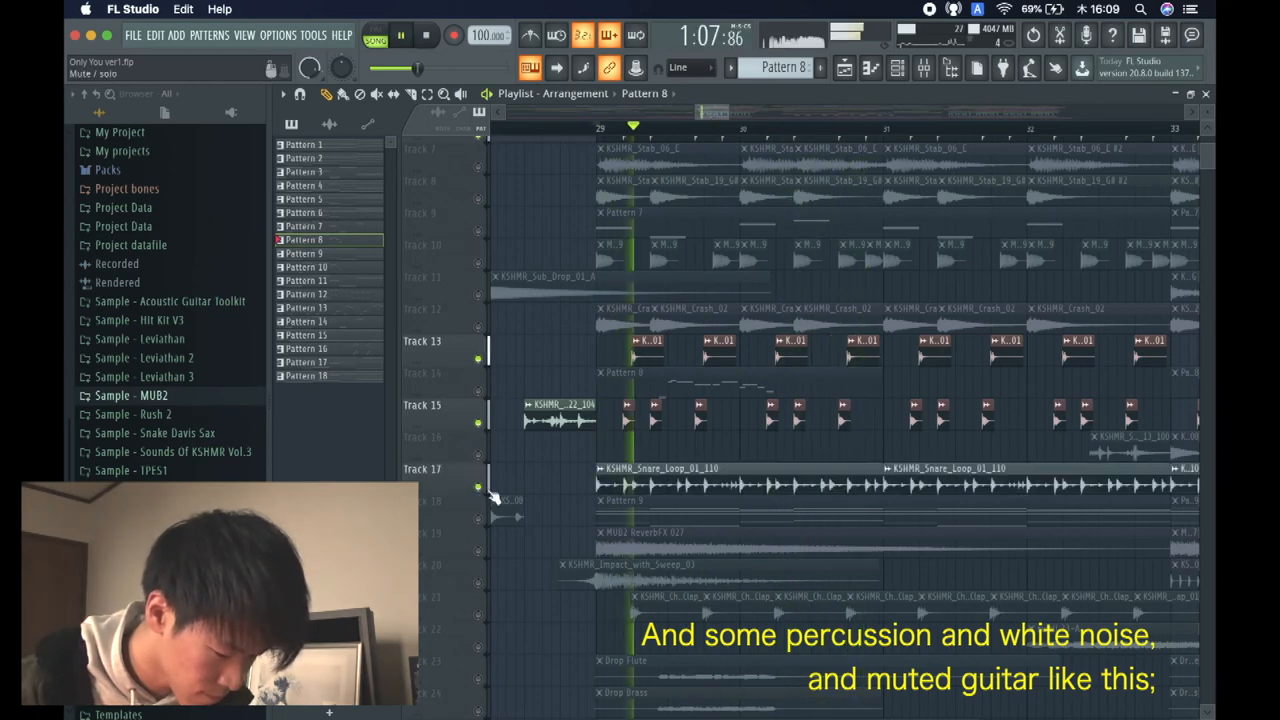
pyautogui.scroll(-3)
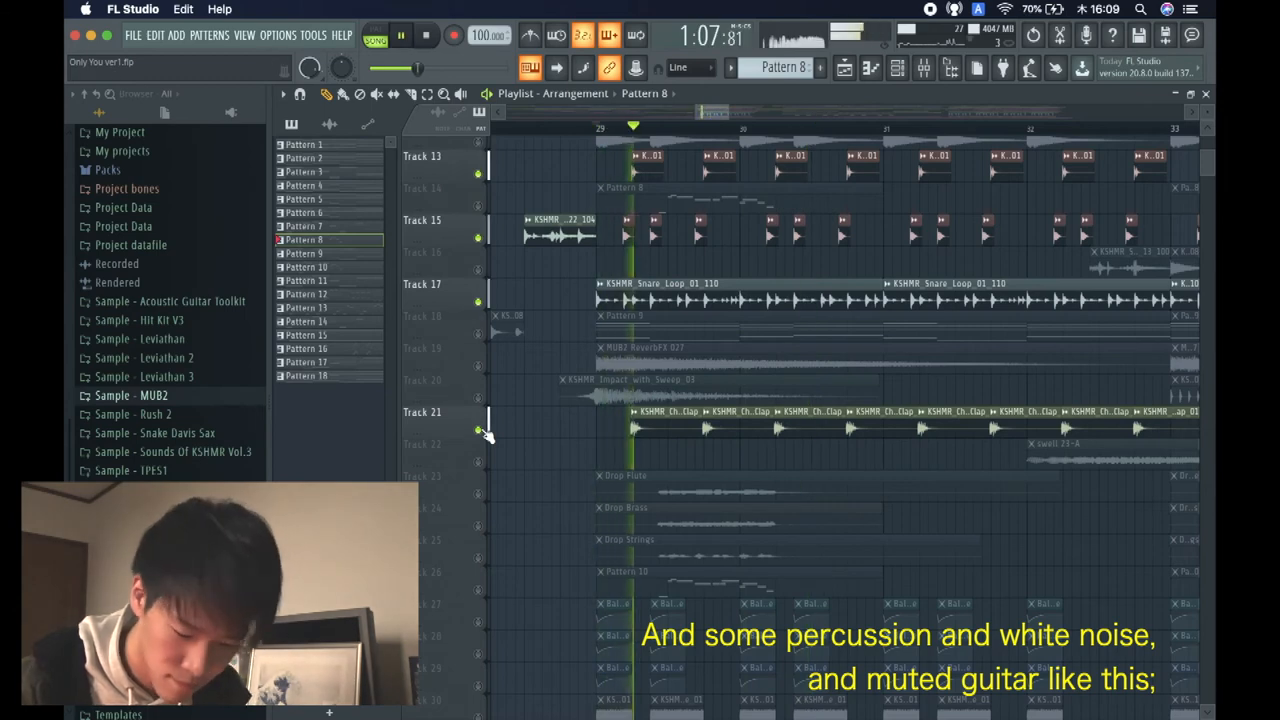
pyautogui.scroll(-3)
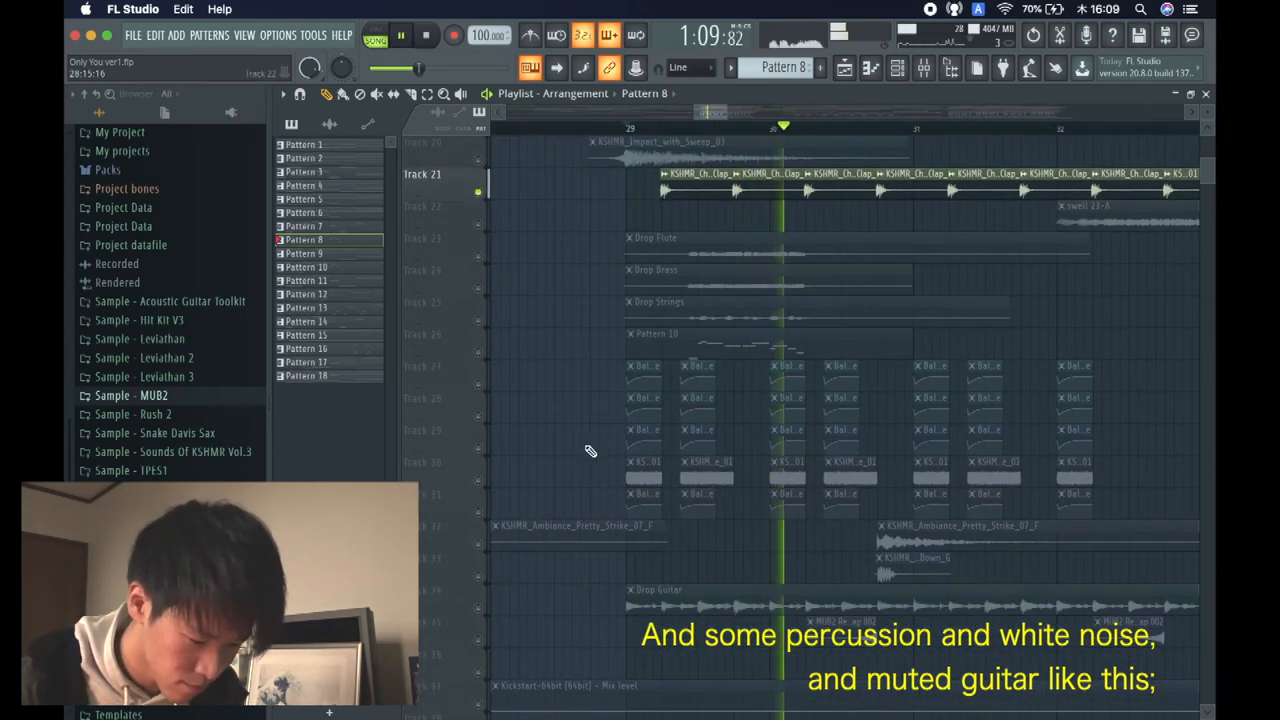